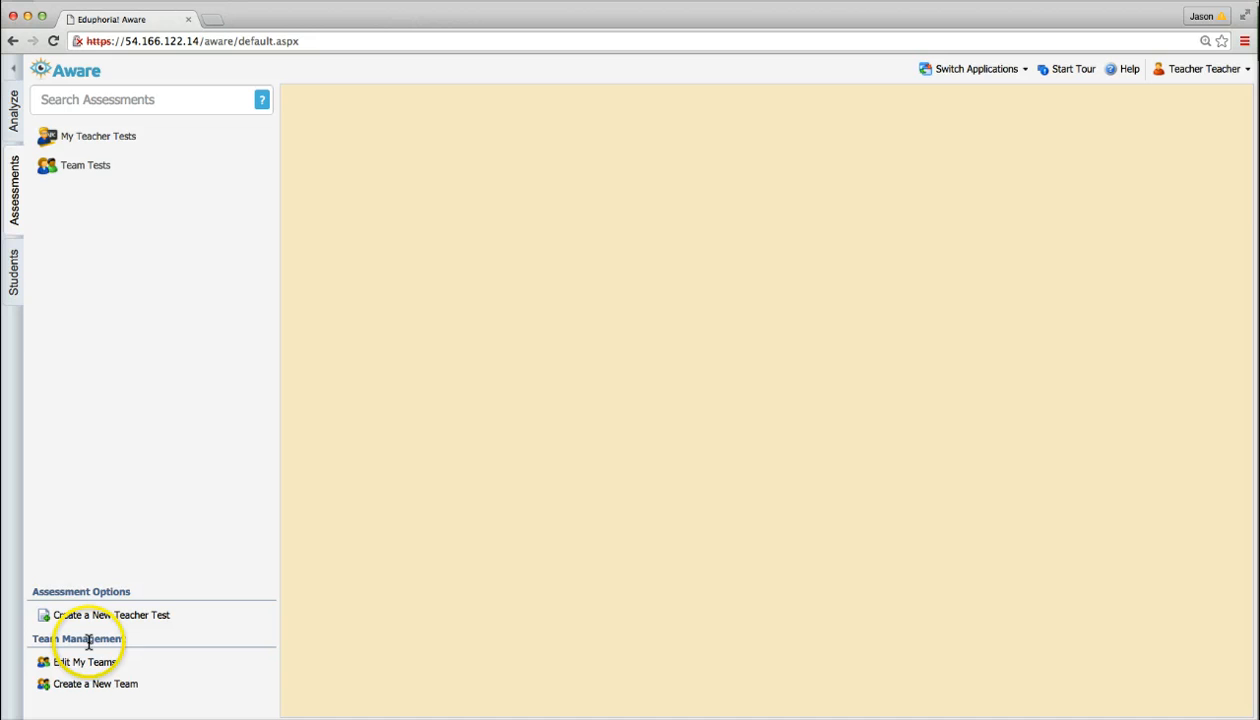
Switch to the Analyze area listing the teacher's class periods, groups and teams
left_click(84, 662)
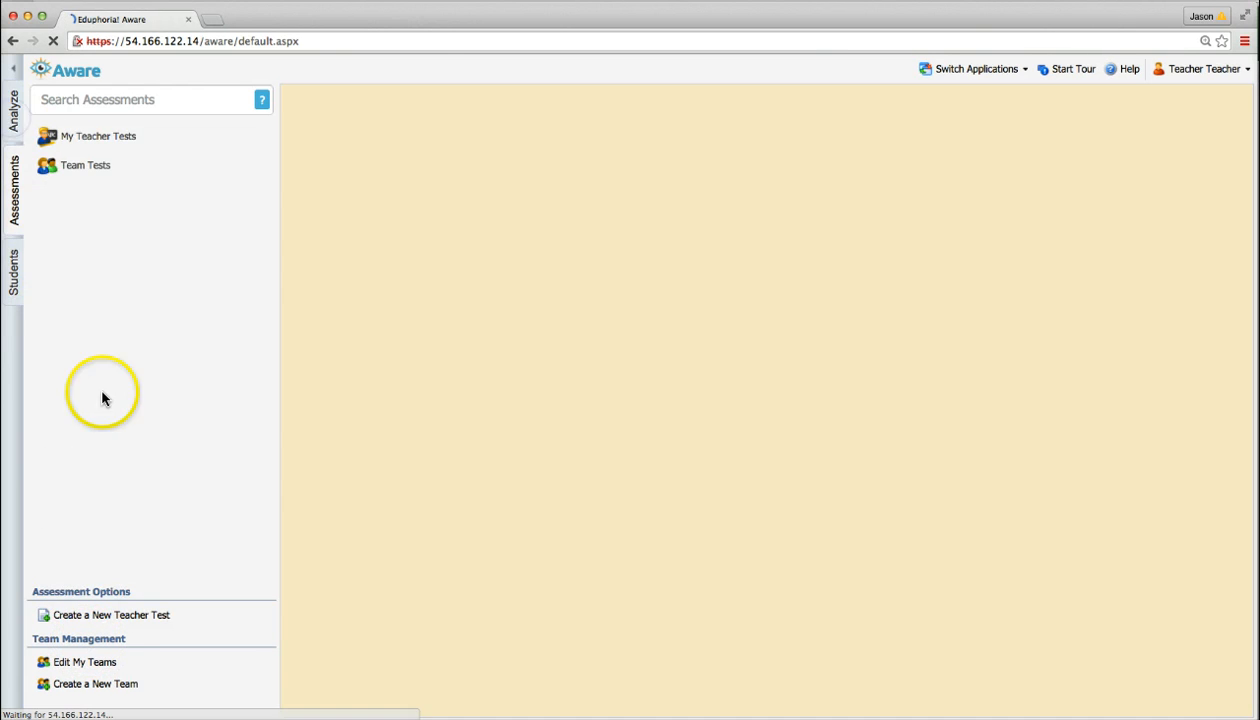
left_click(12, 270)
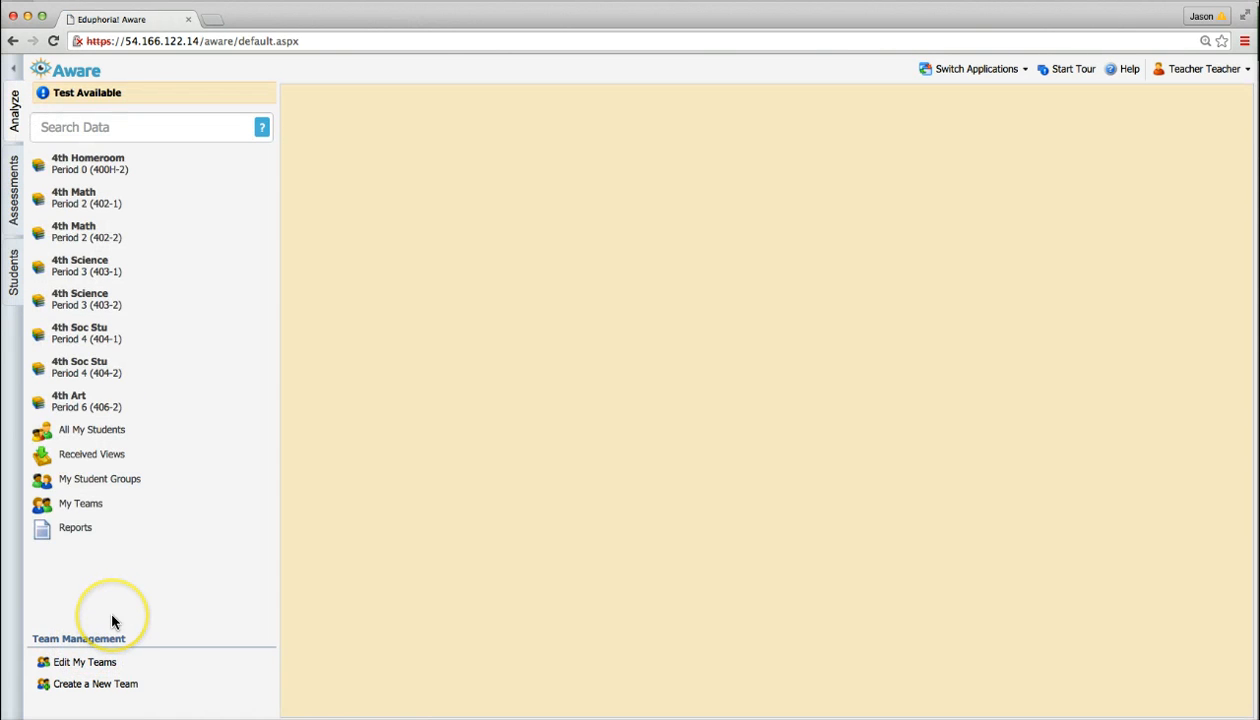
mouse_move(168, 628)
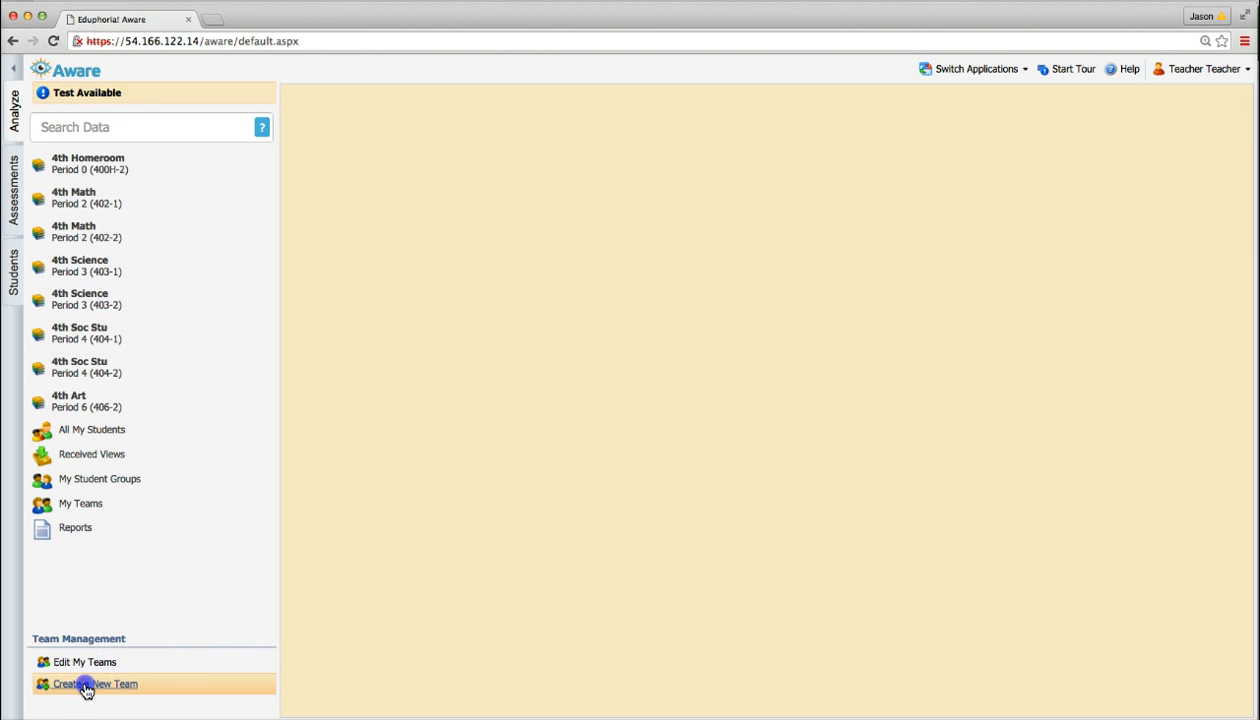
Create a team named 'example' with description 'optional' and finish to its details page
left_click(96, 684)
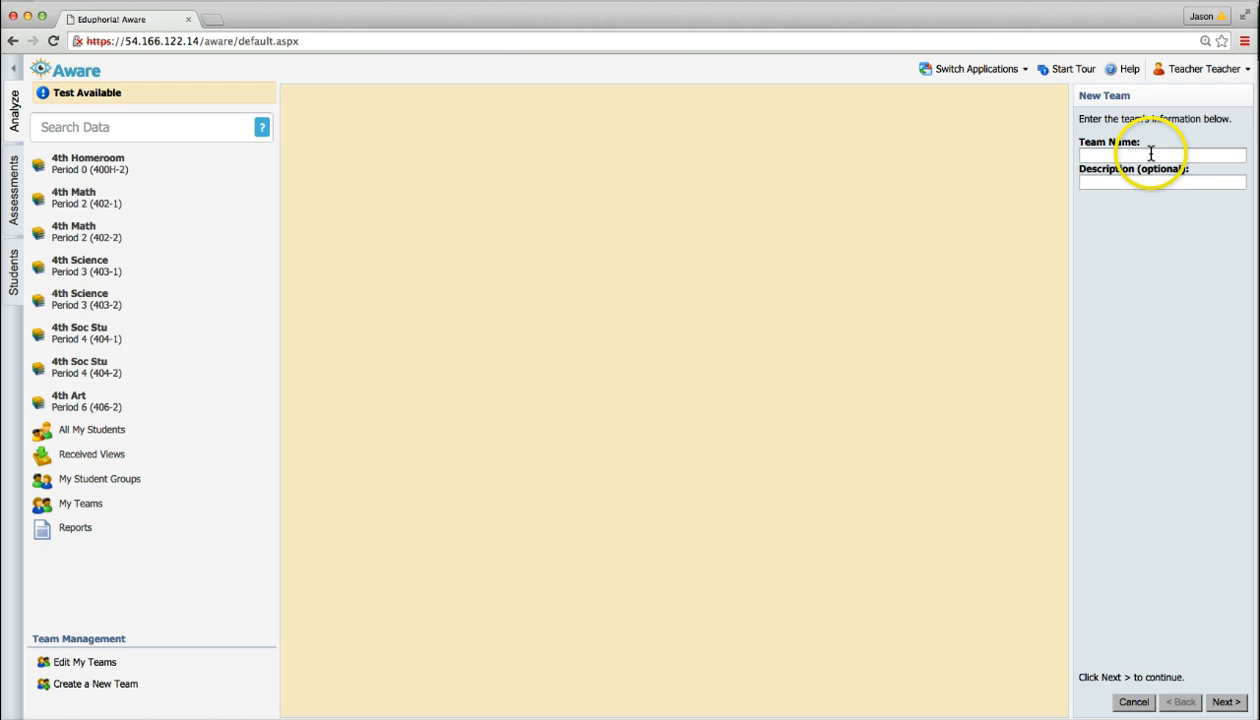
left_click(1162, 156)
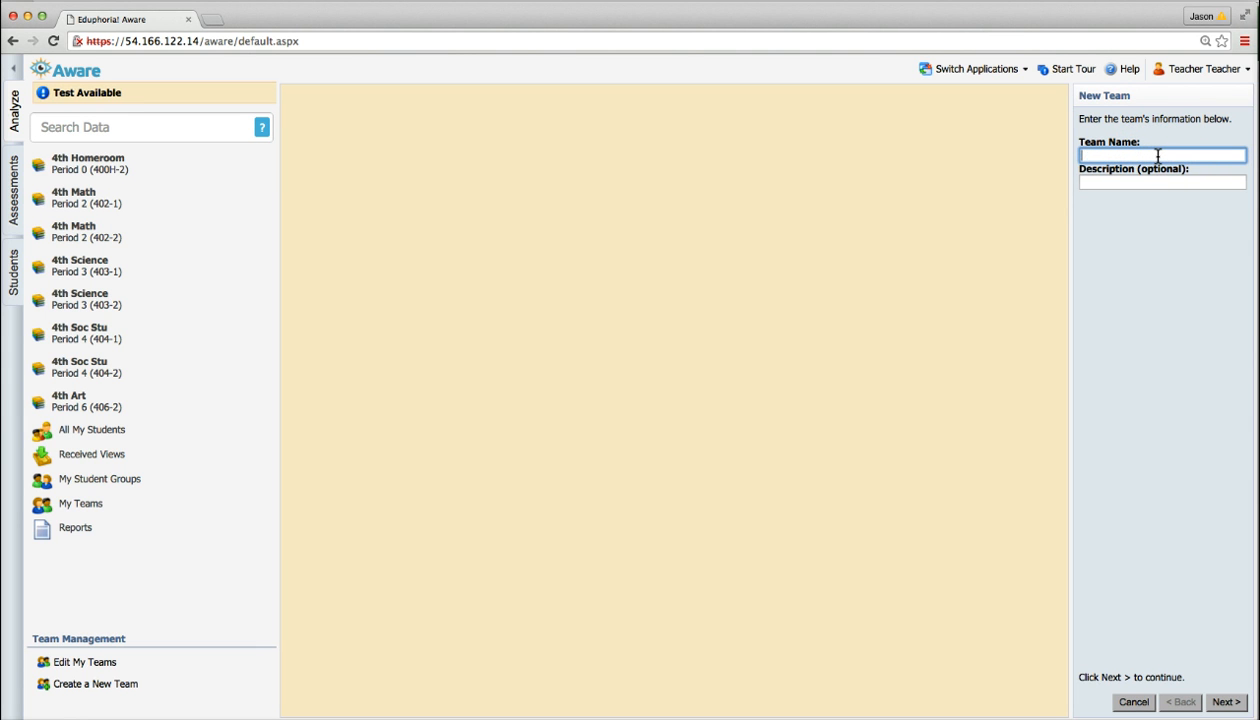
type("example")
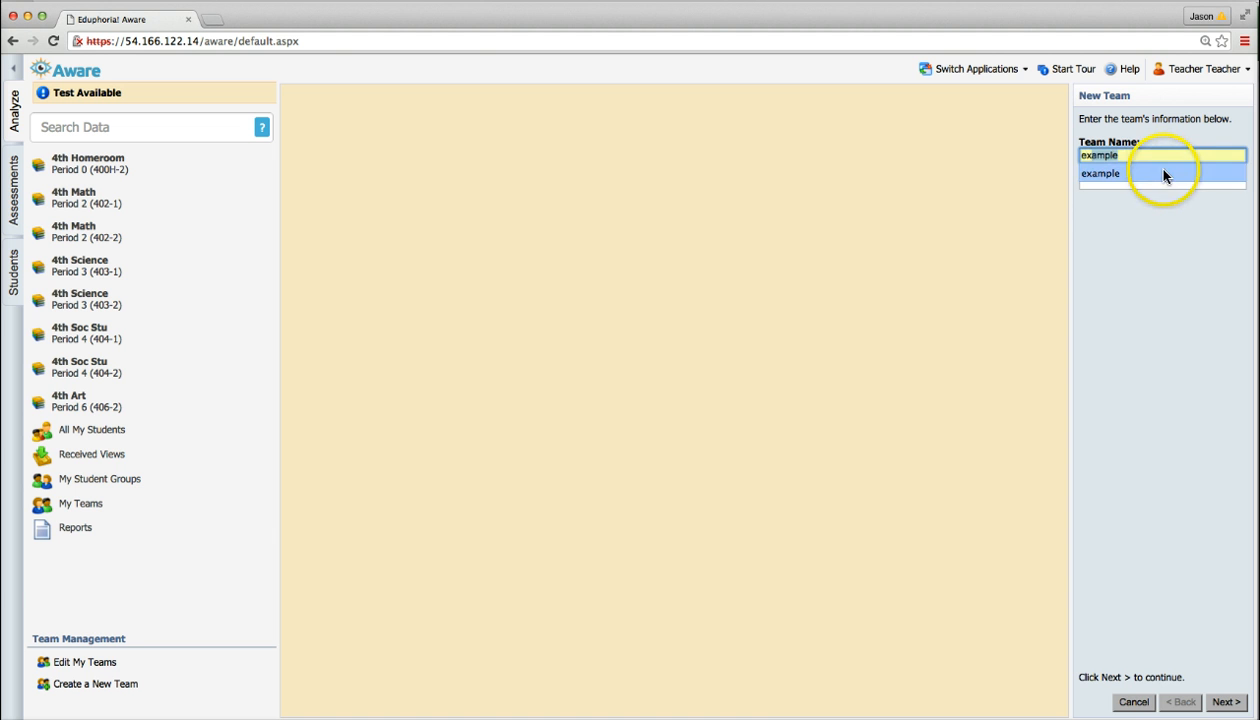
type("optional")
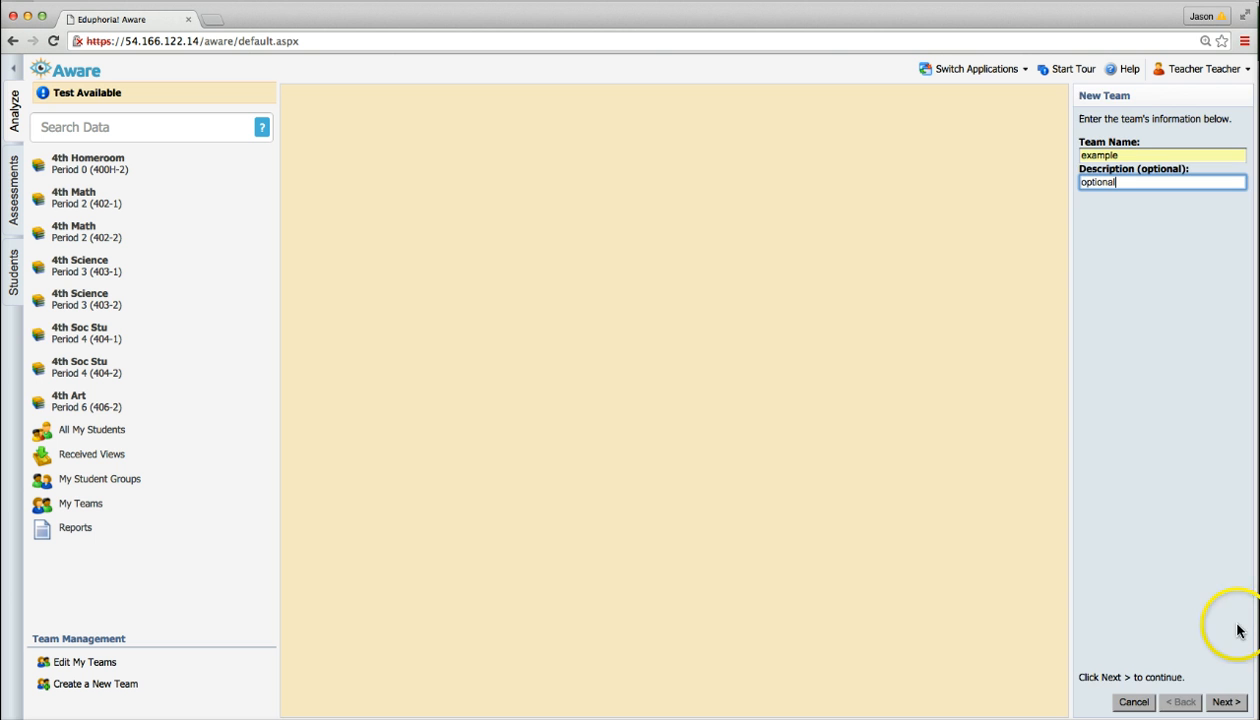
left_click(1224, 700)
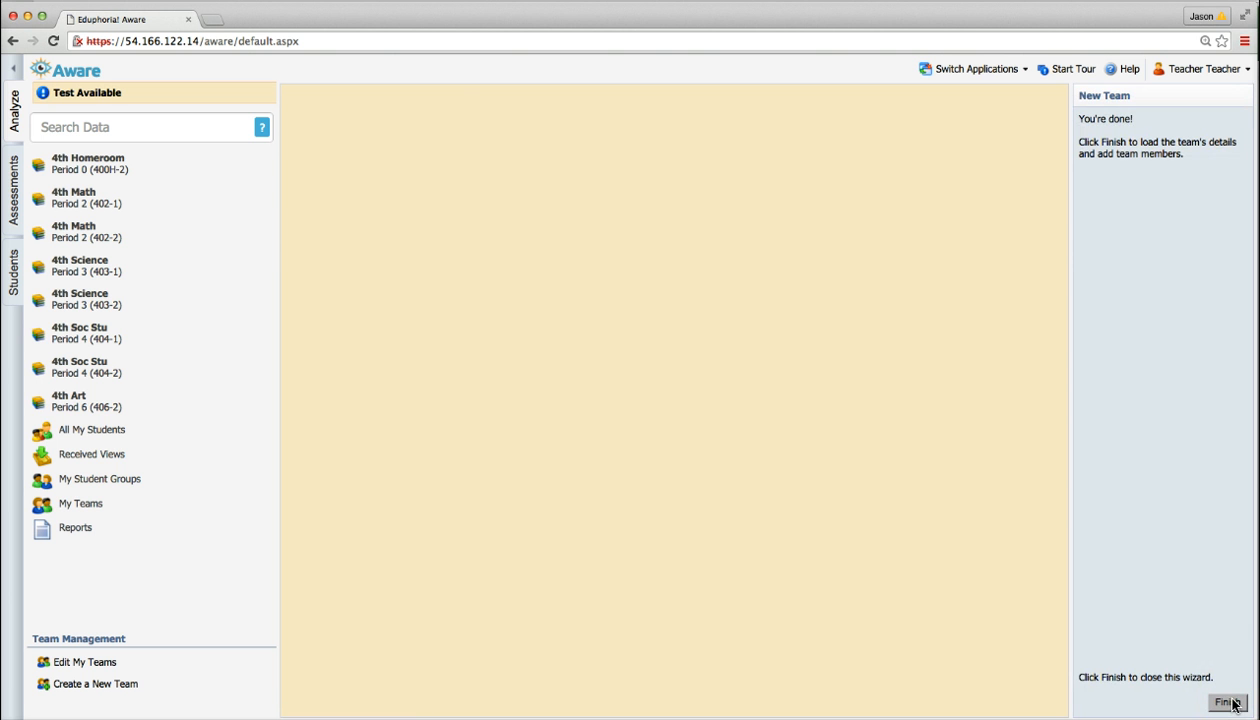
left_click(1224, 700)
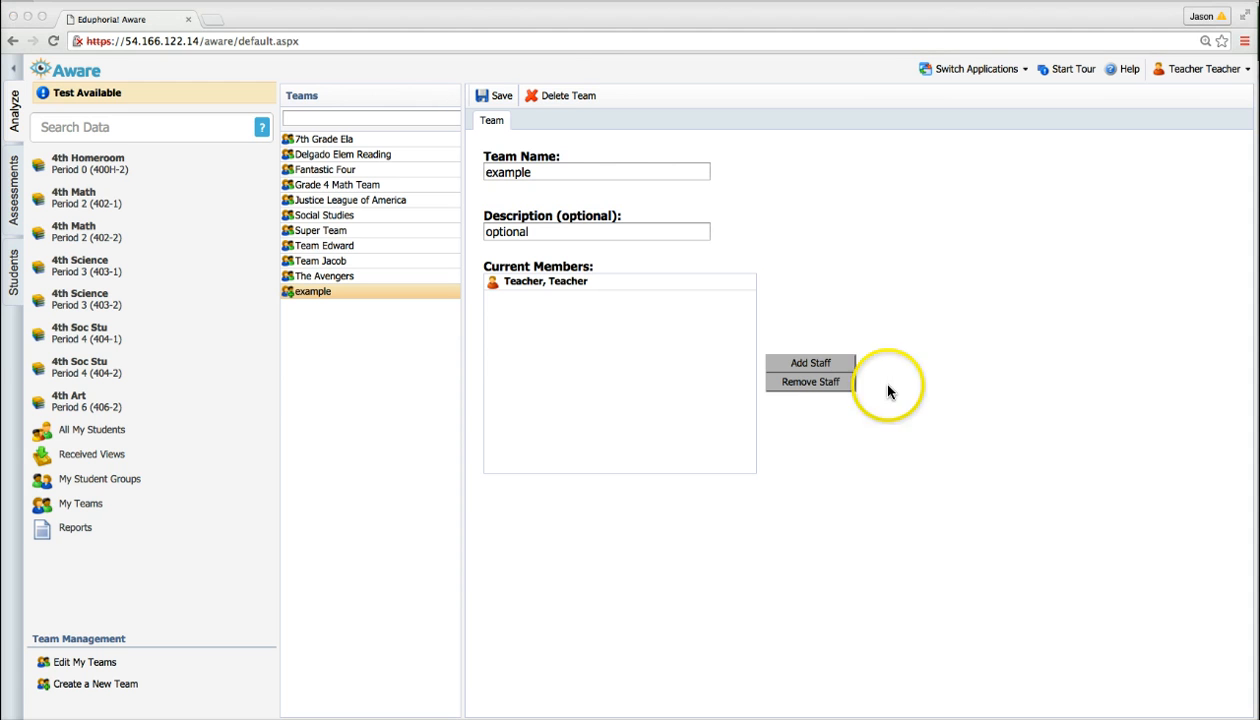
mouse_move(810, 364)
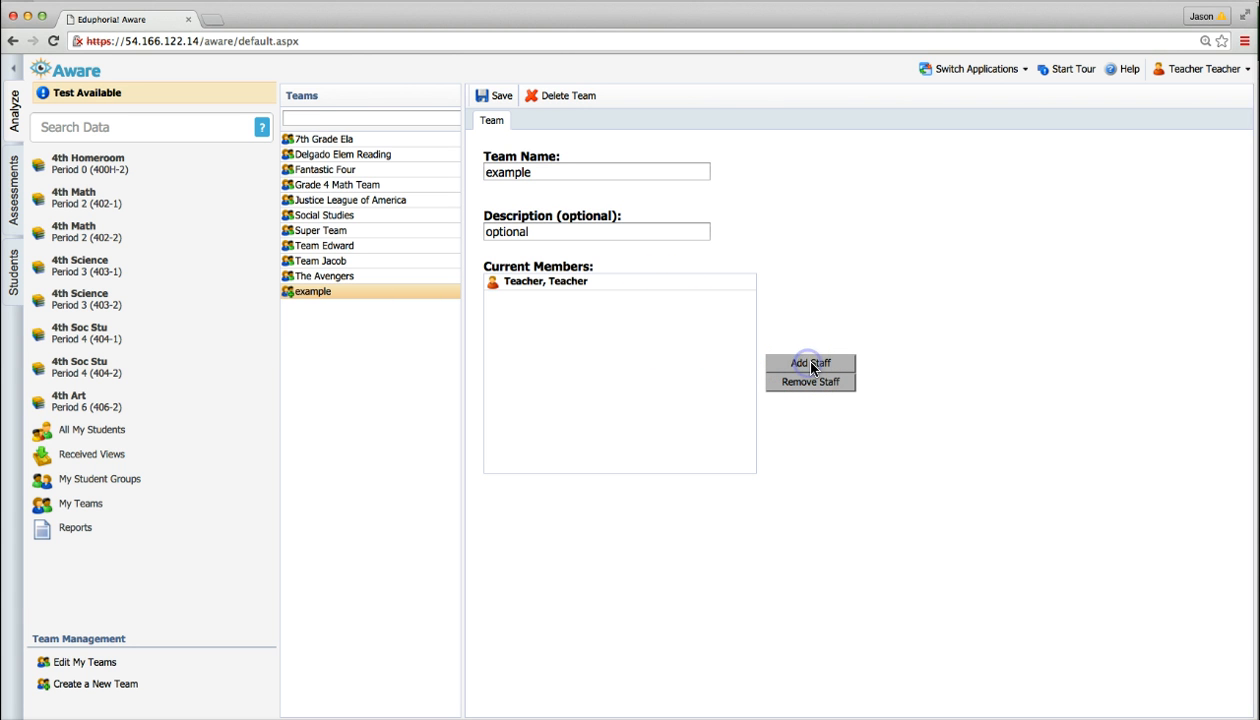
Search staff for 'team' and add Teacher3, Team to the example team's members
left_click(810, 364)
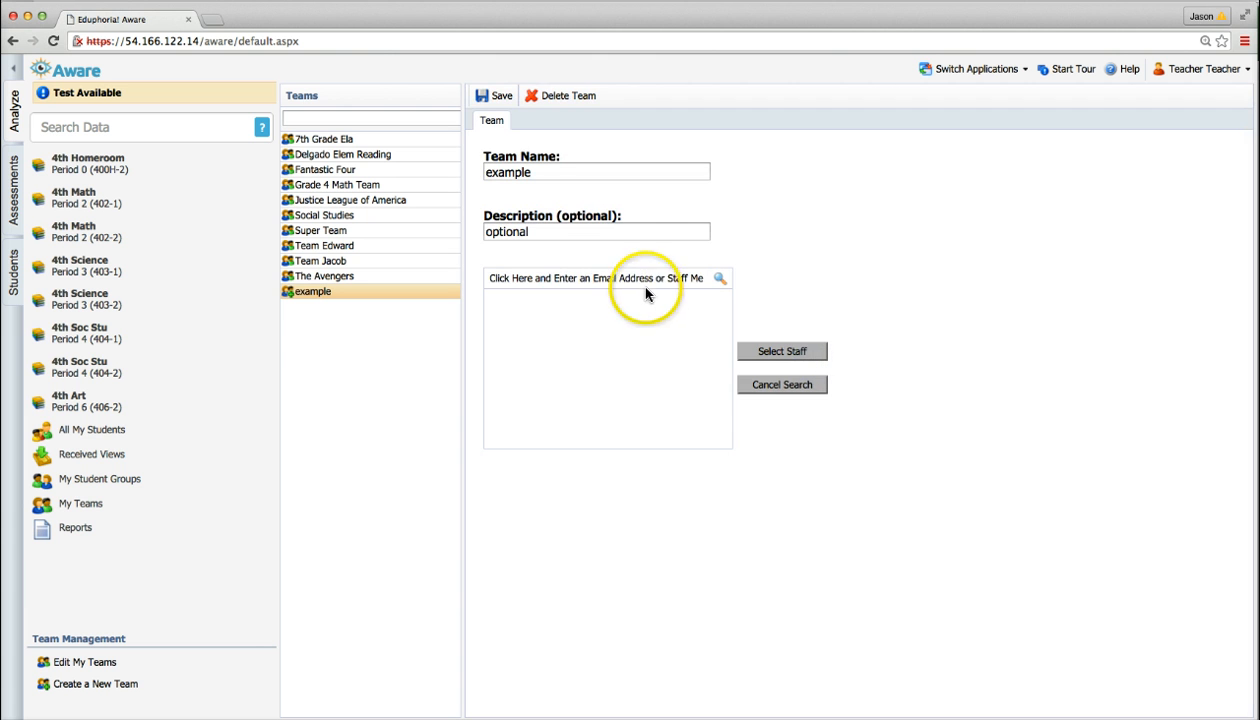
left_click(596, 278)
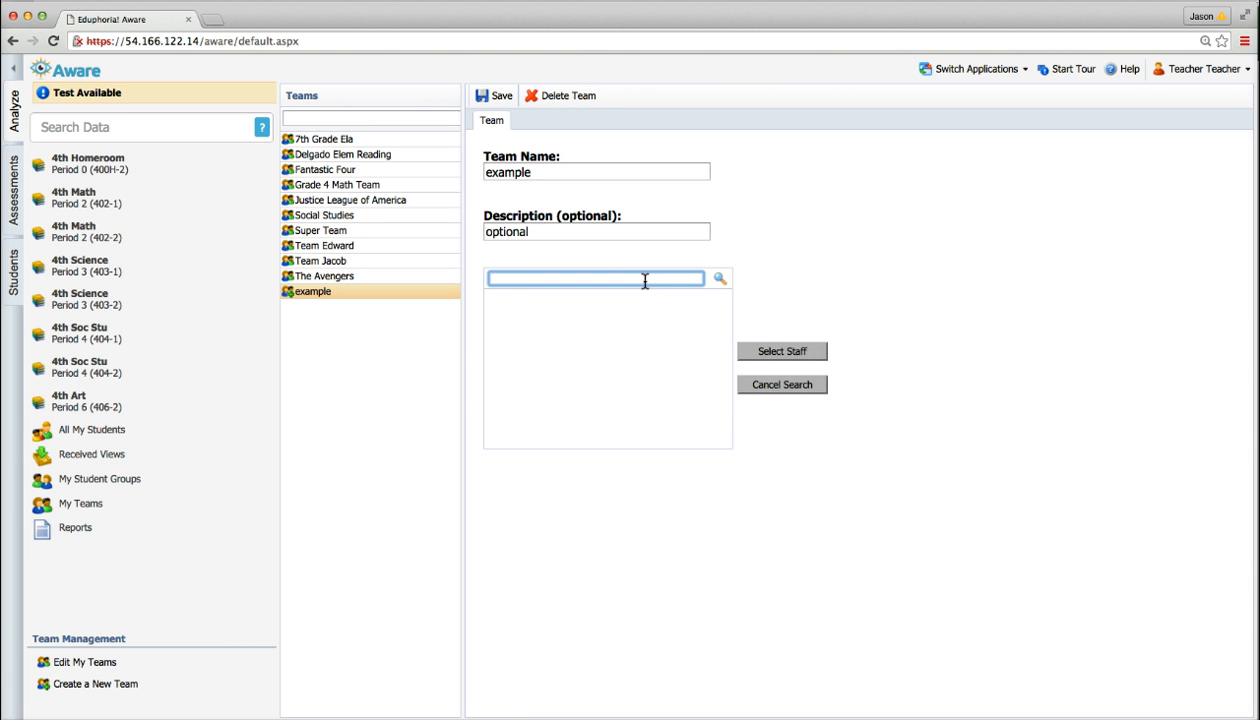
type("team")
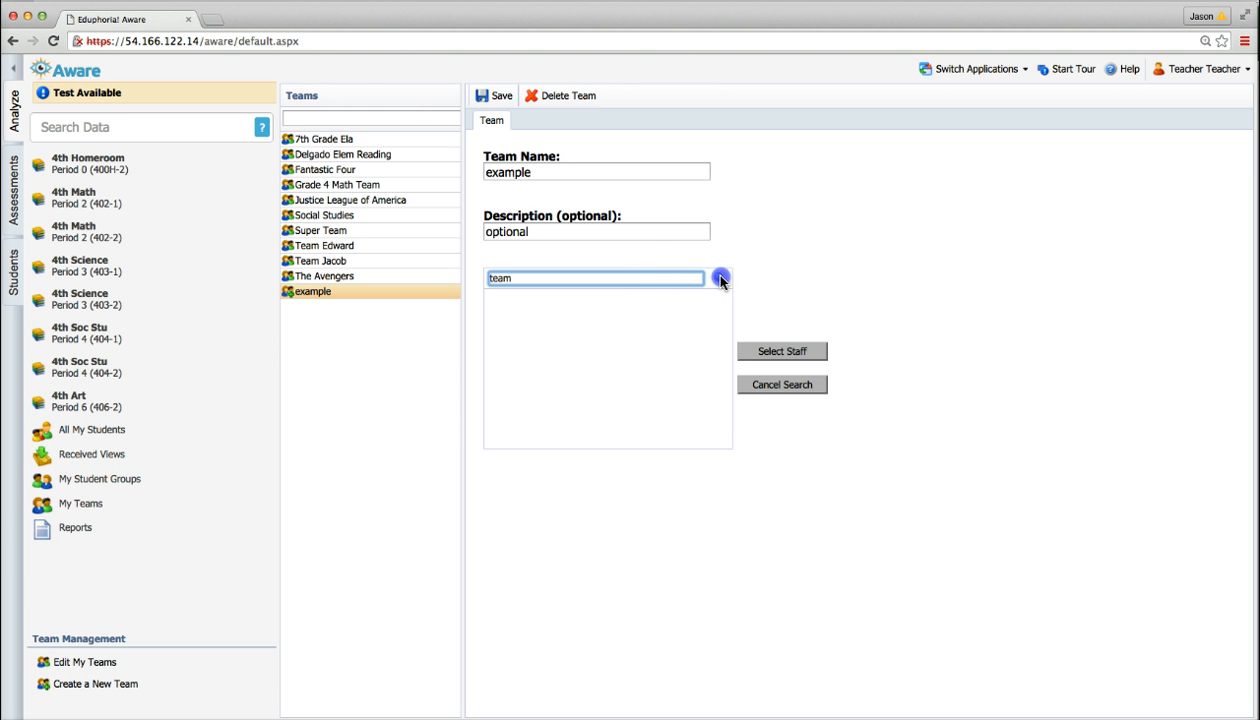
left_click(720, 278)
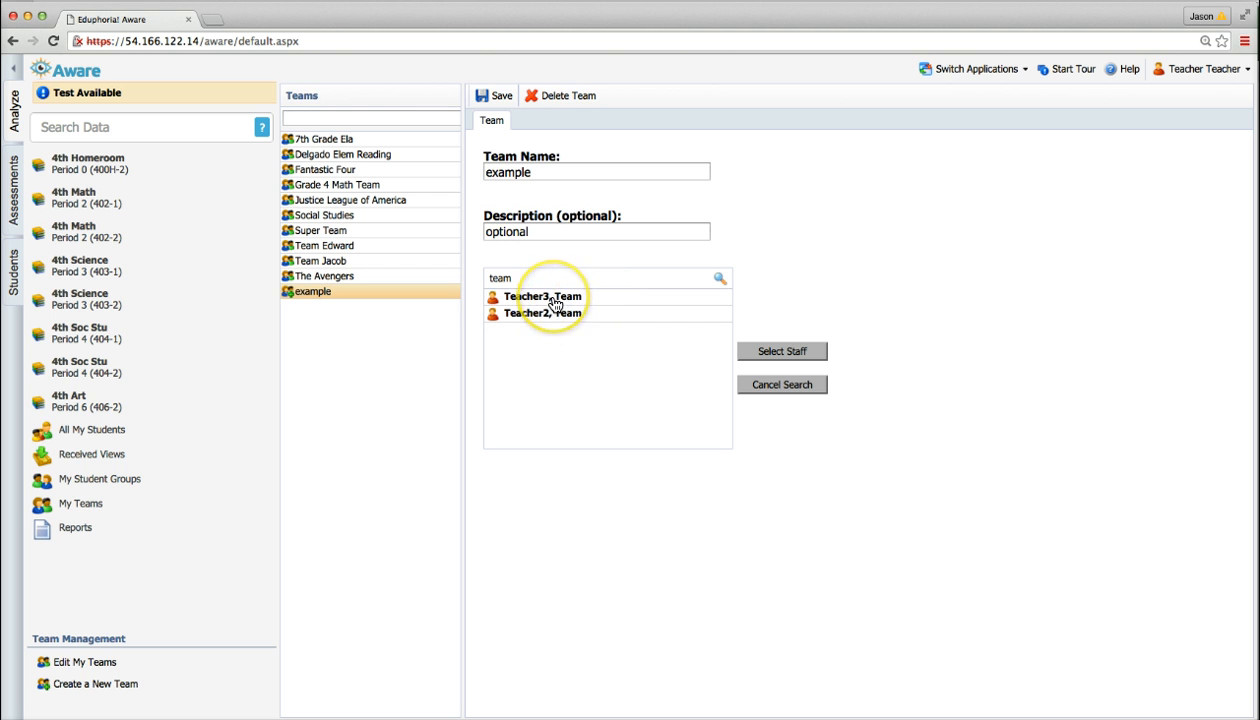
left_click(542, 296)
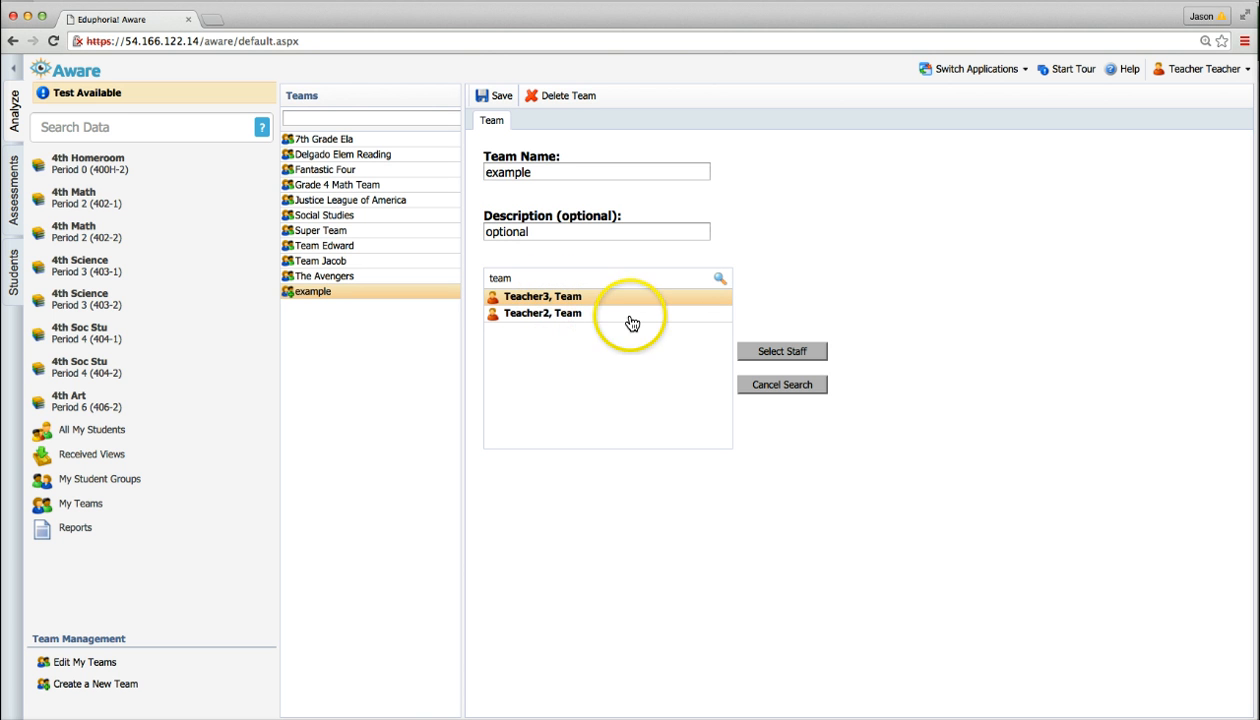
mouse_move(756, 344)
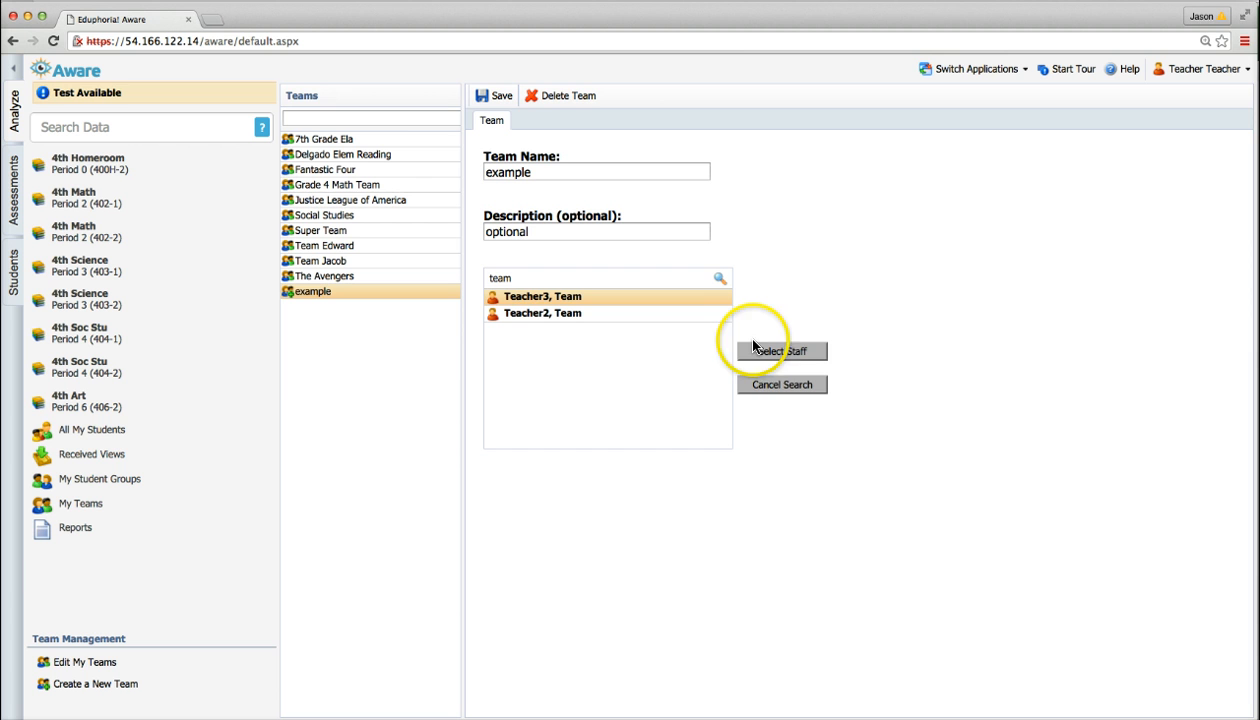
mouse_move(776, 356)
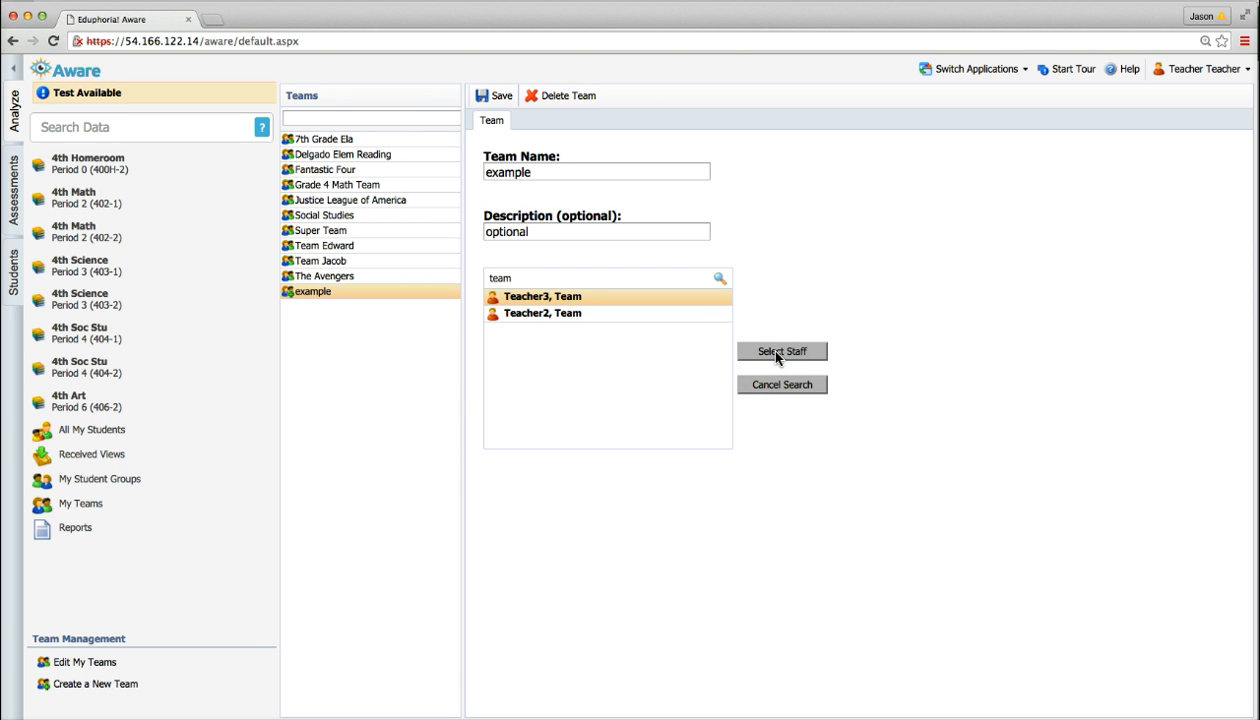
mouse_move(782, 352)
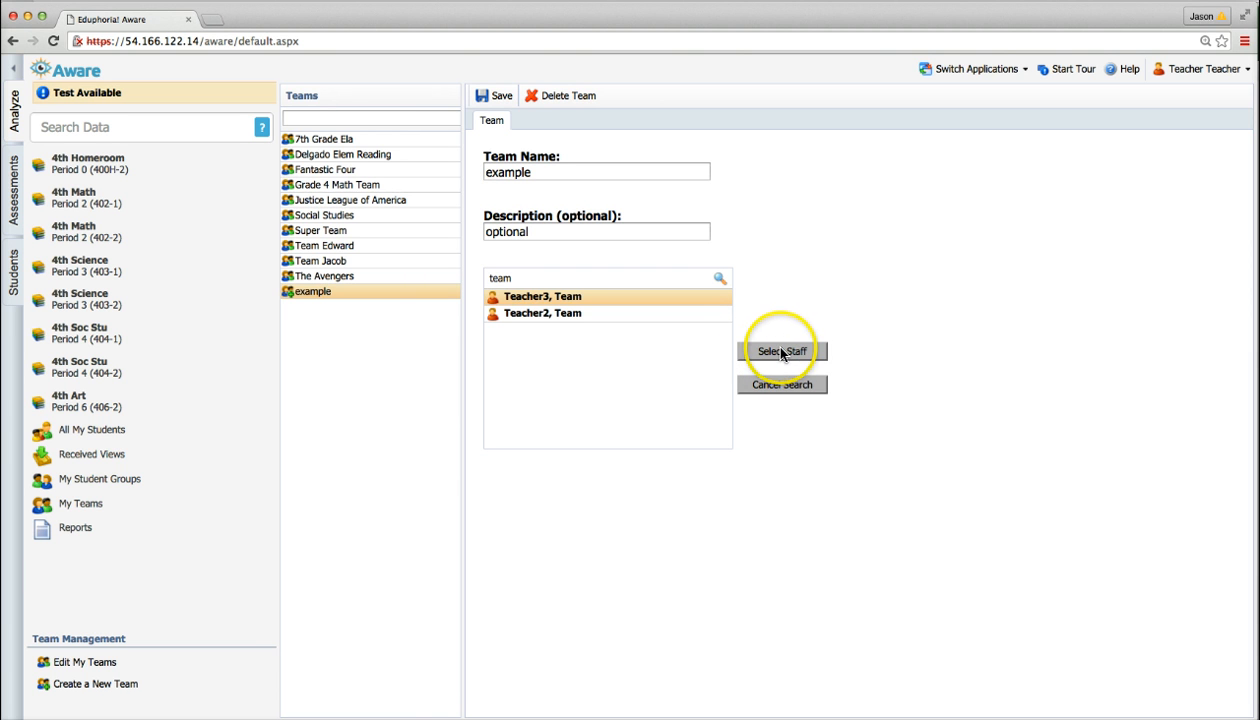
left_click(780, 352)
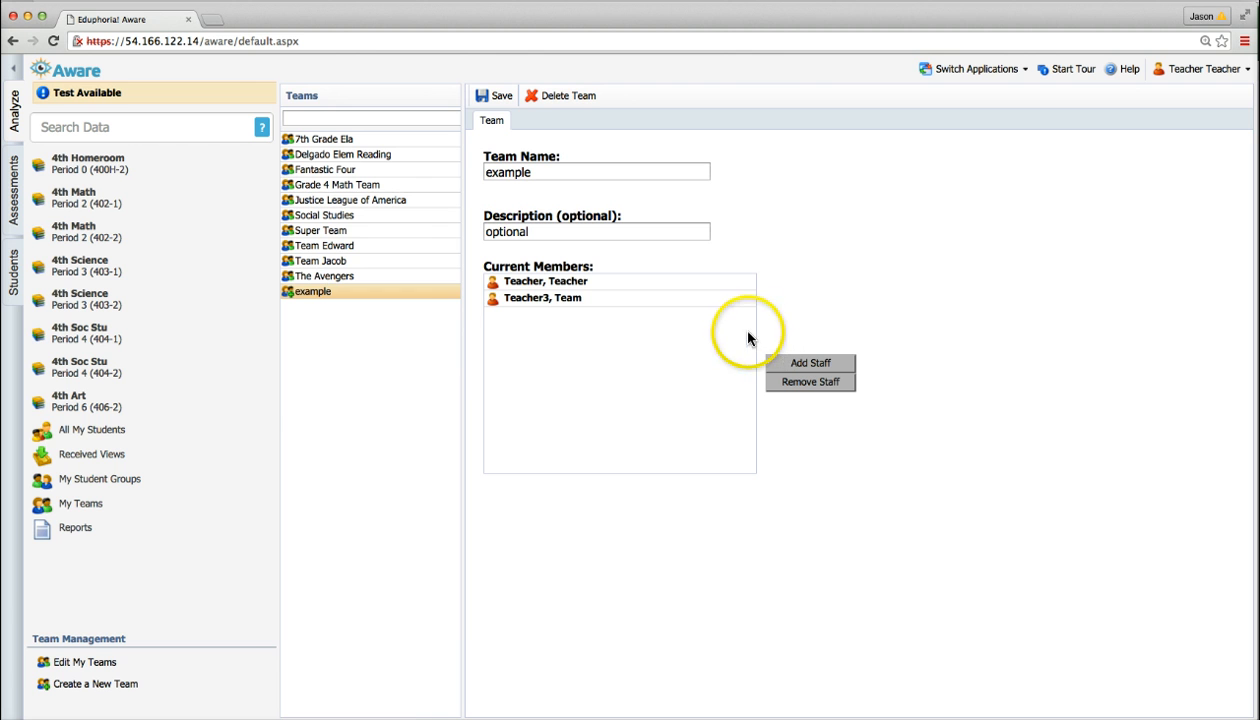
mouse_move(712, 336)
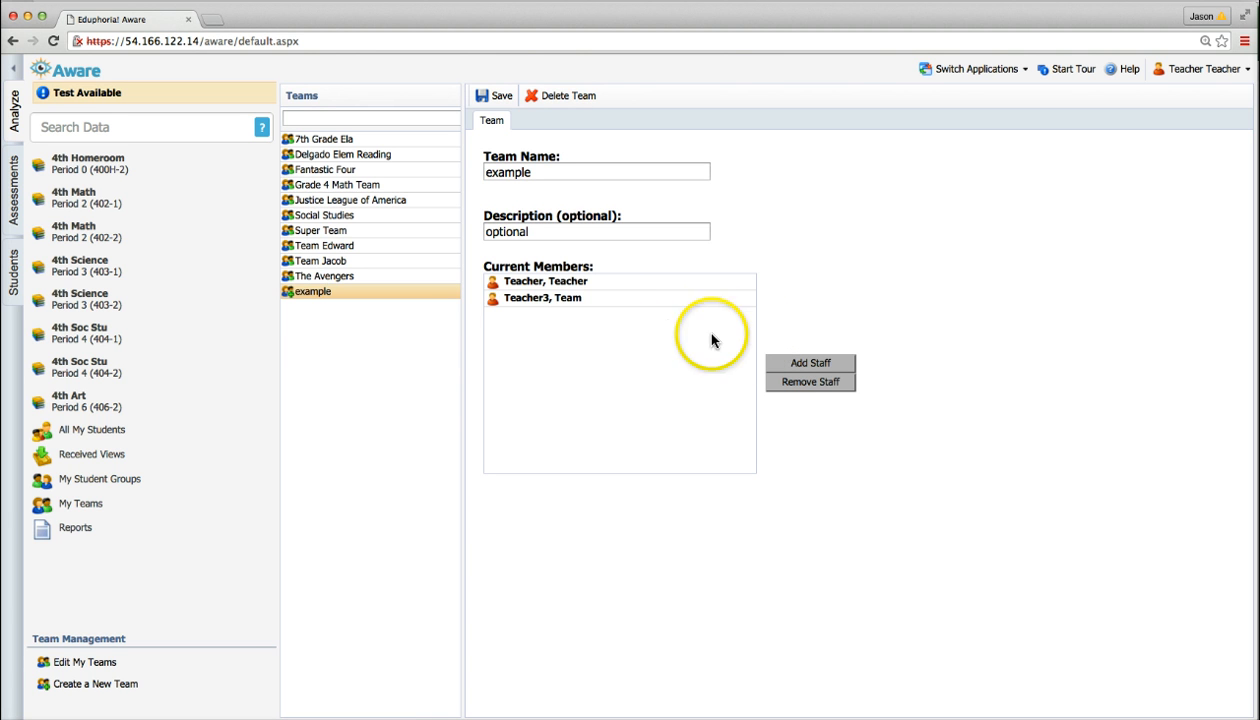
mouse_move(706, 312)
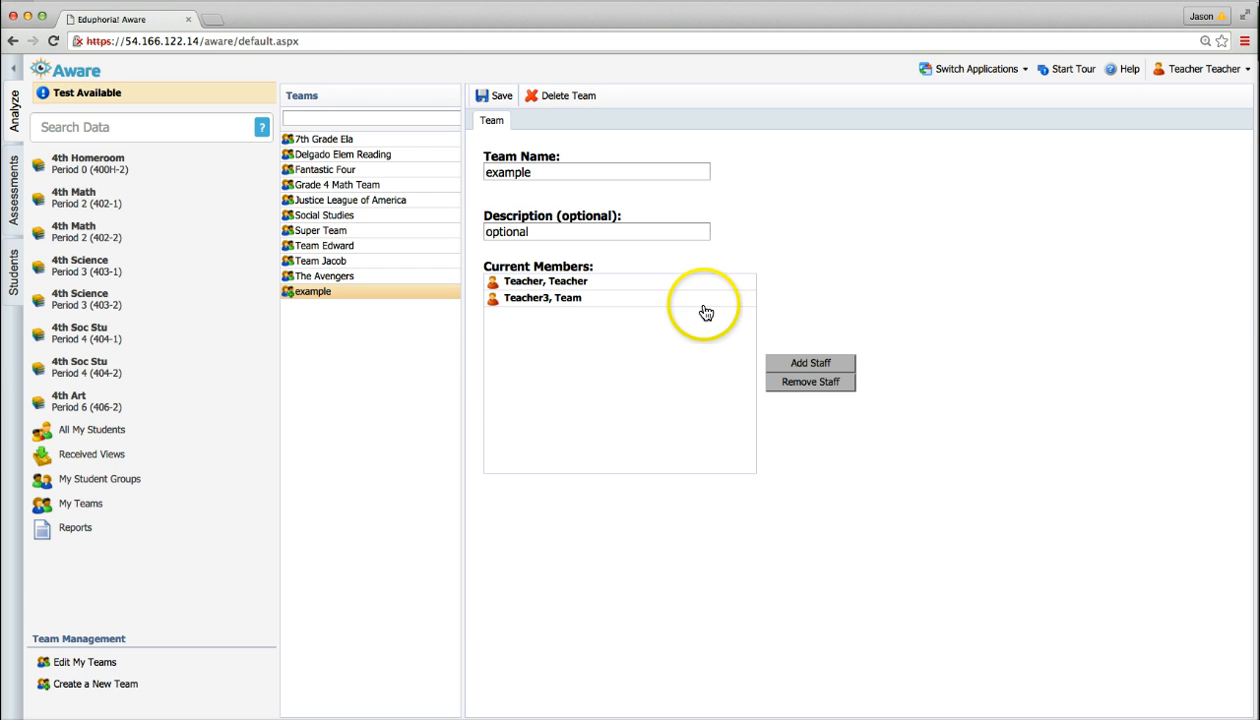
mouse_move(700, 316)
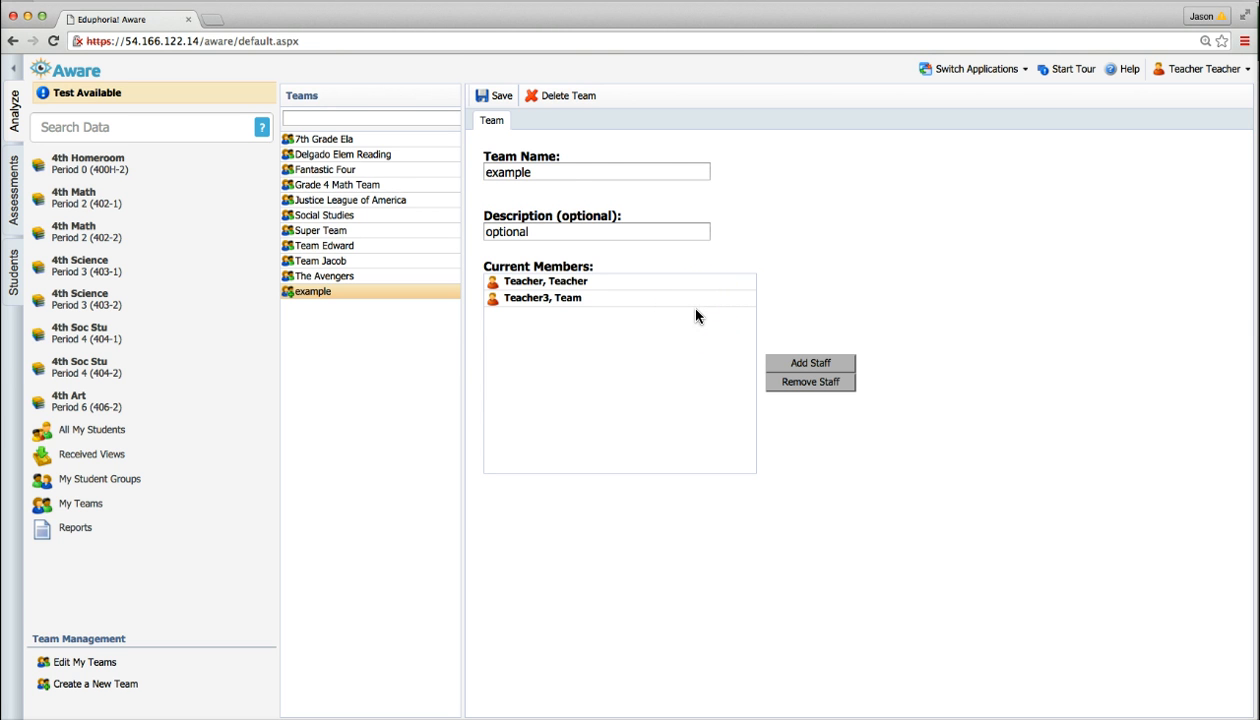
Add Teacher2, Team as a member and save the example team
left_click(810, 364)
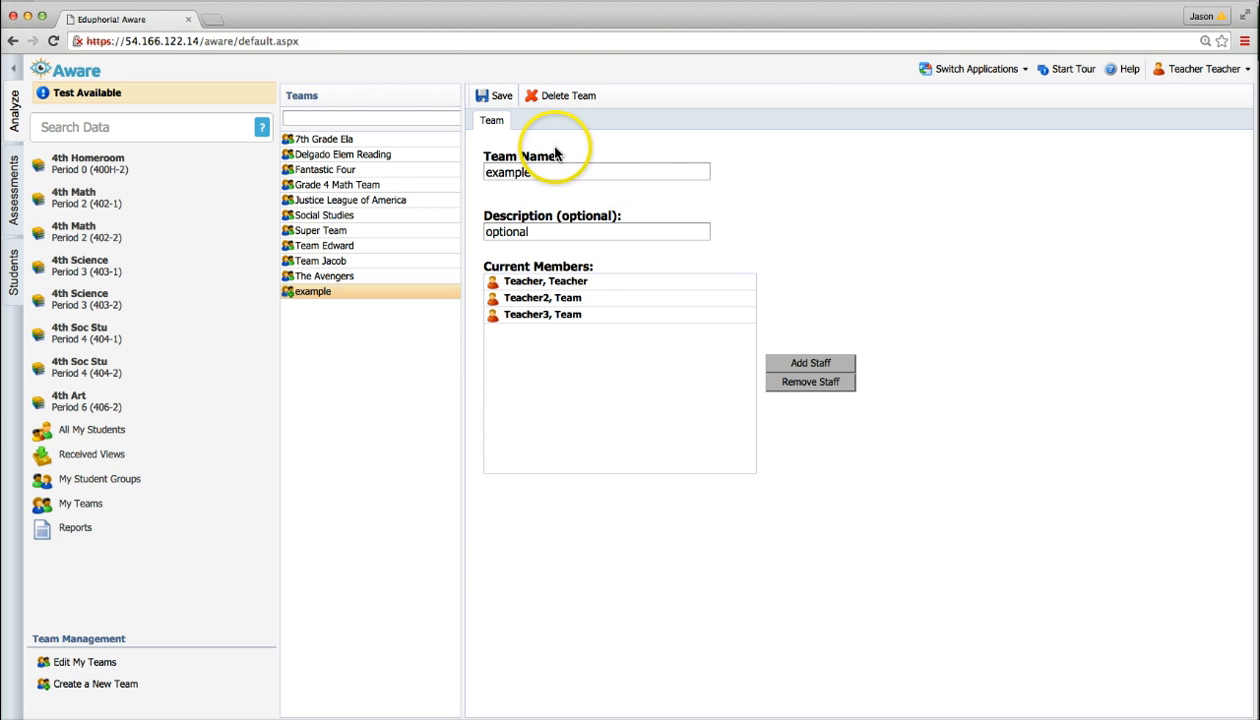
mouse_move(584, 308)
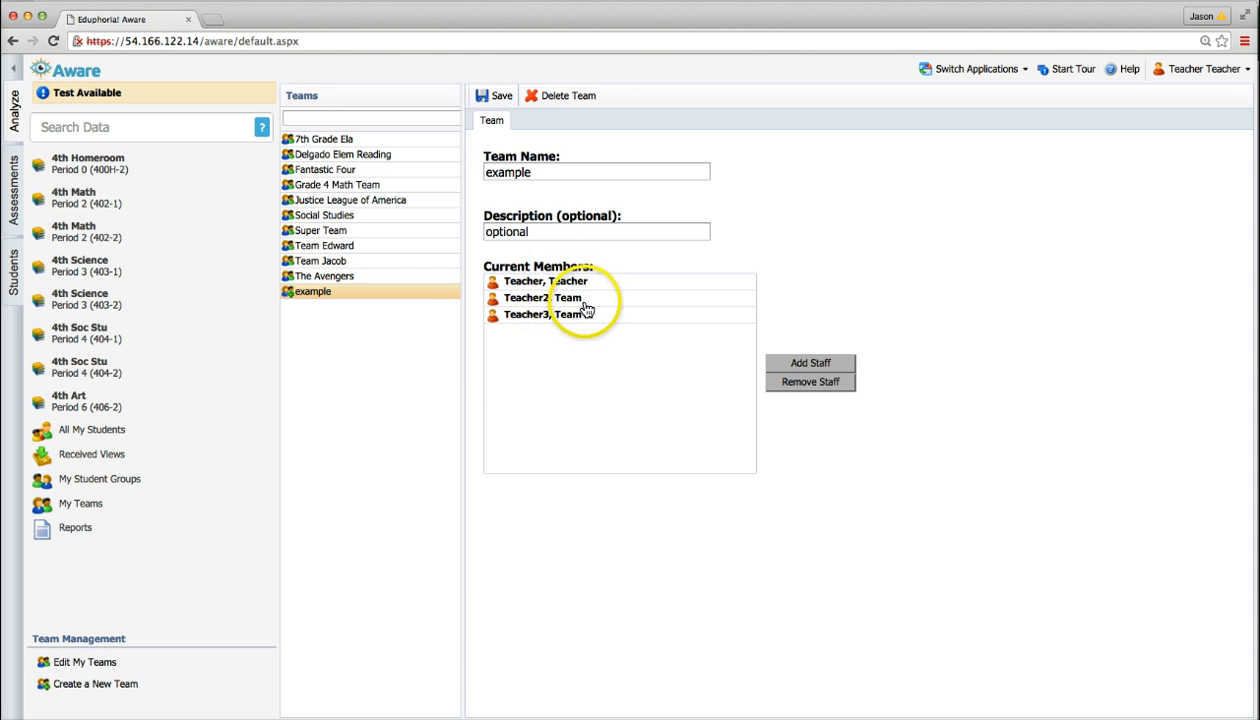
mouse_move(492, 96)
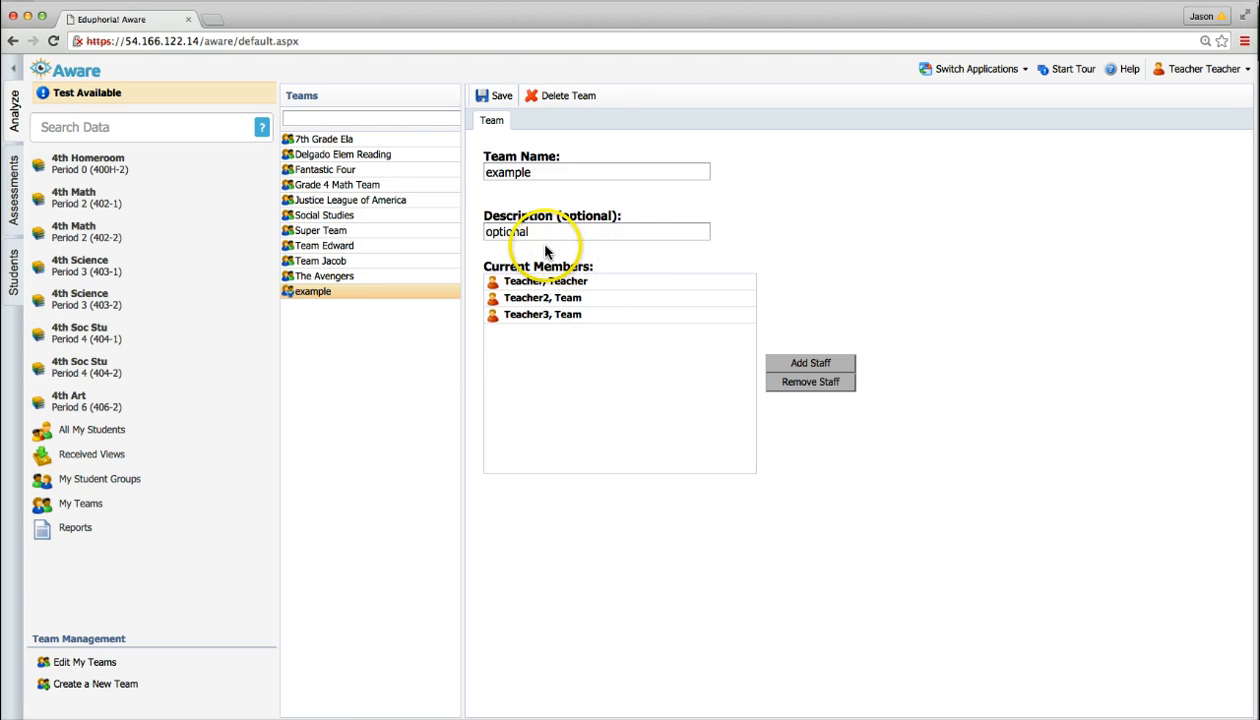
mouse_move(588, 258)
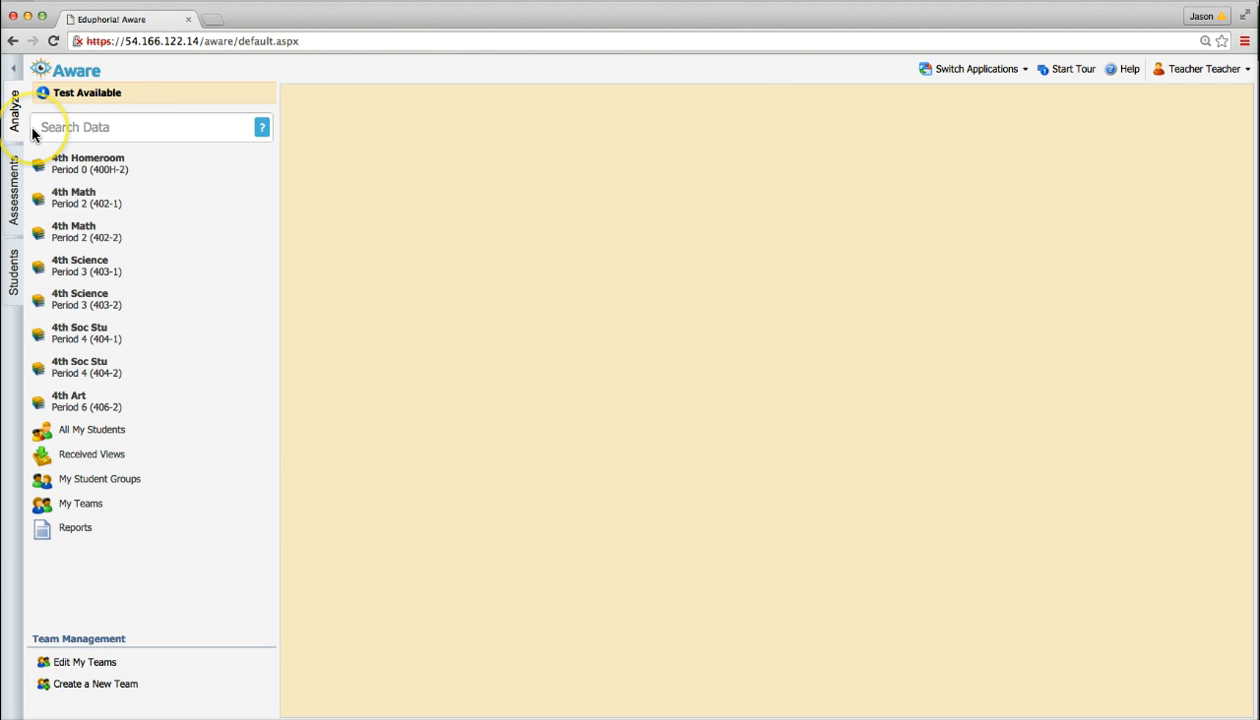
mouse_move(12, 120)
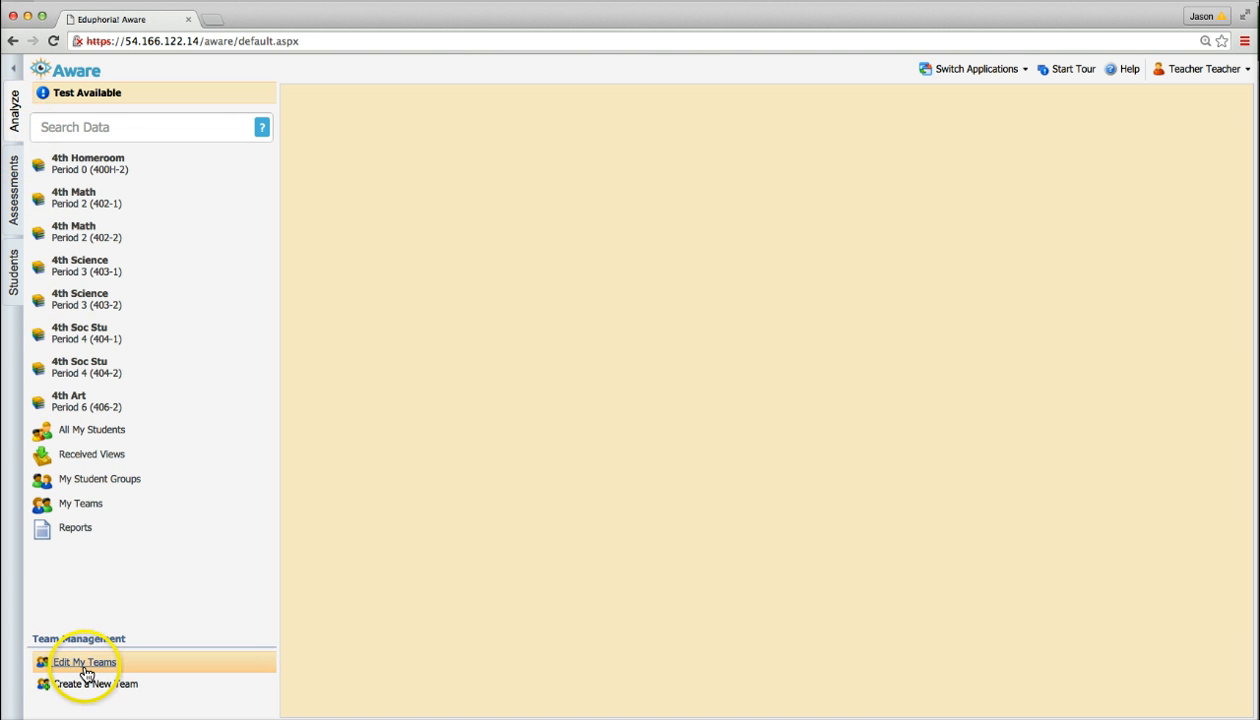
Reopen the example team from Edit My Teams to confirm its three members
left_click(84, 662)
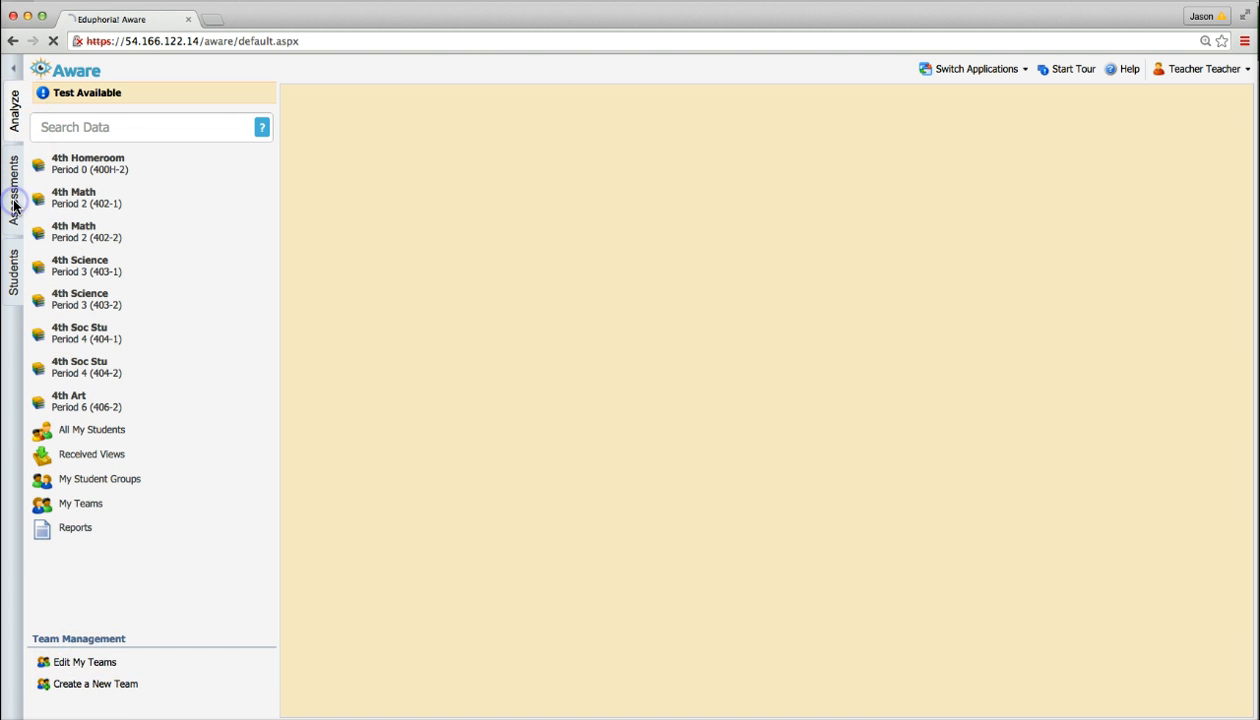
left_click(12, 190)
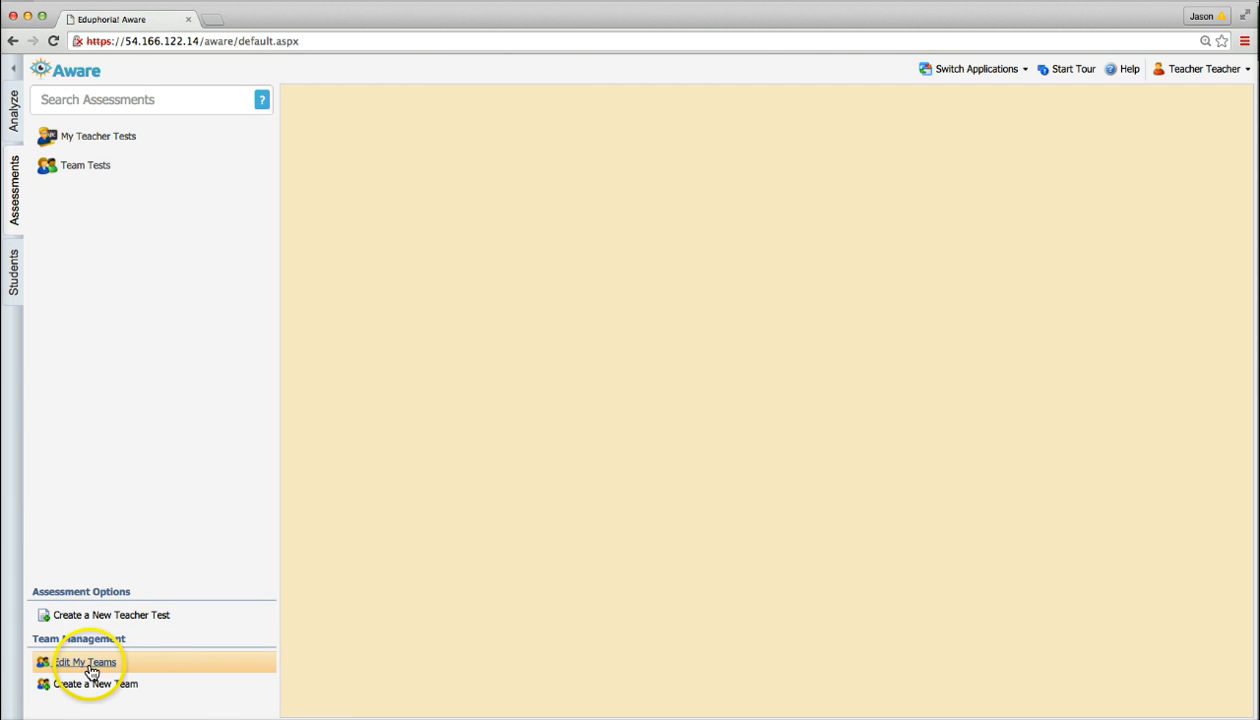
left_click(84, 662)
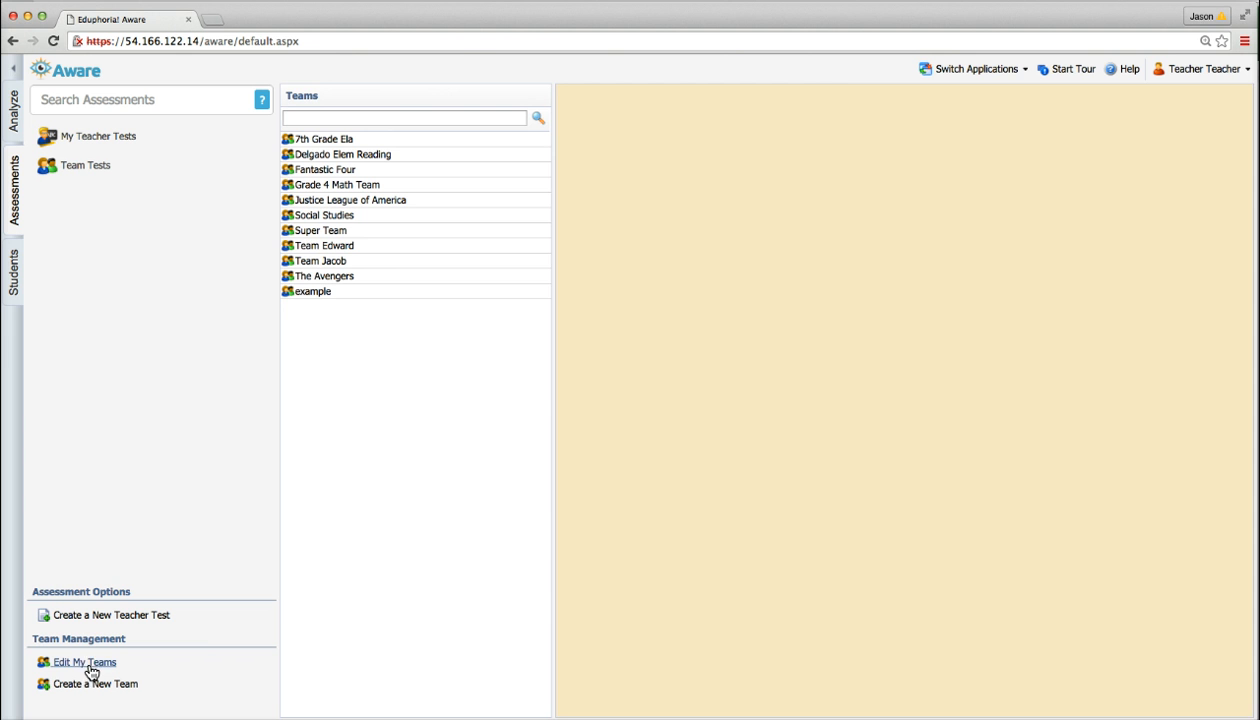
left_click(312, 292)
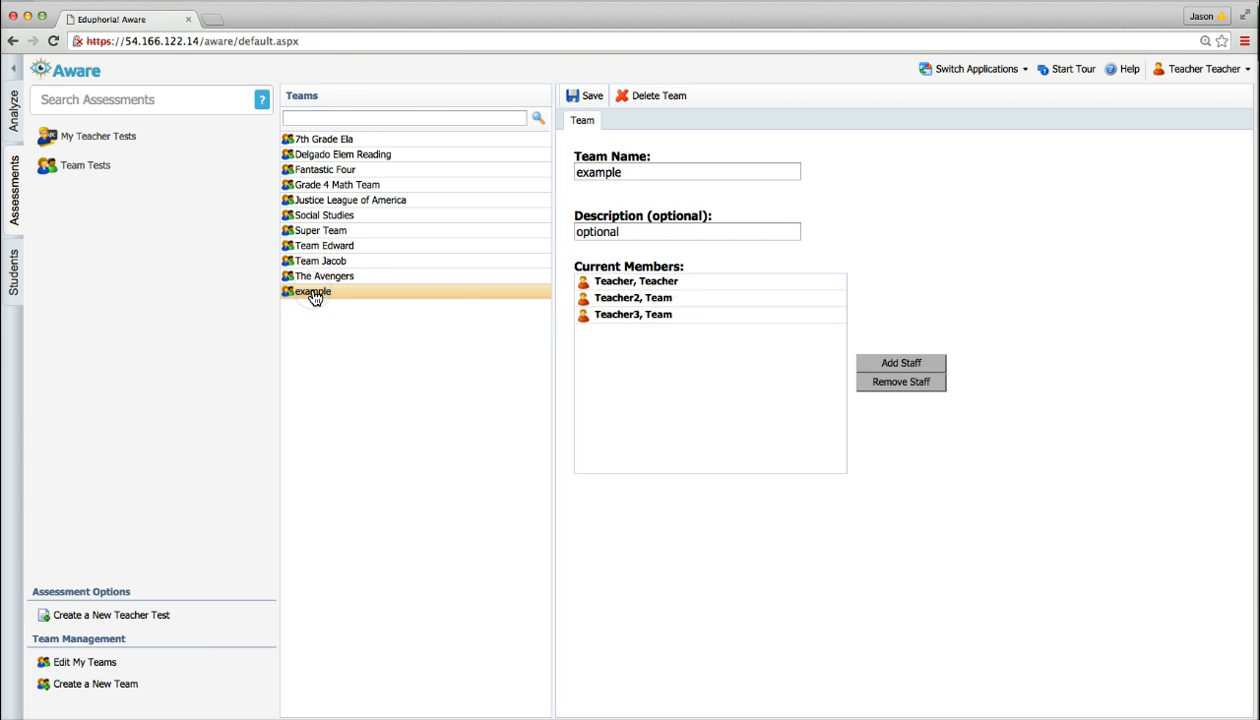